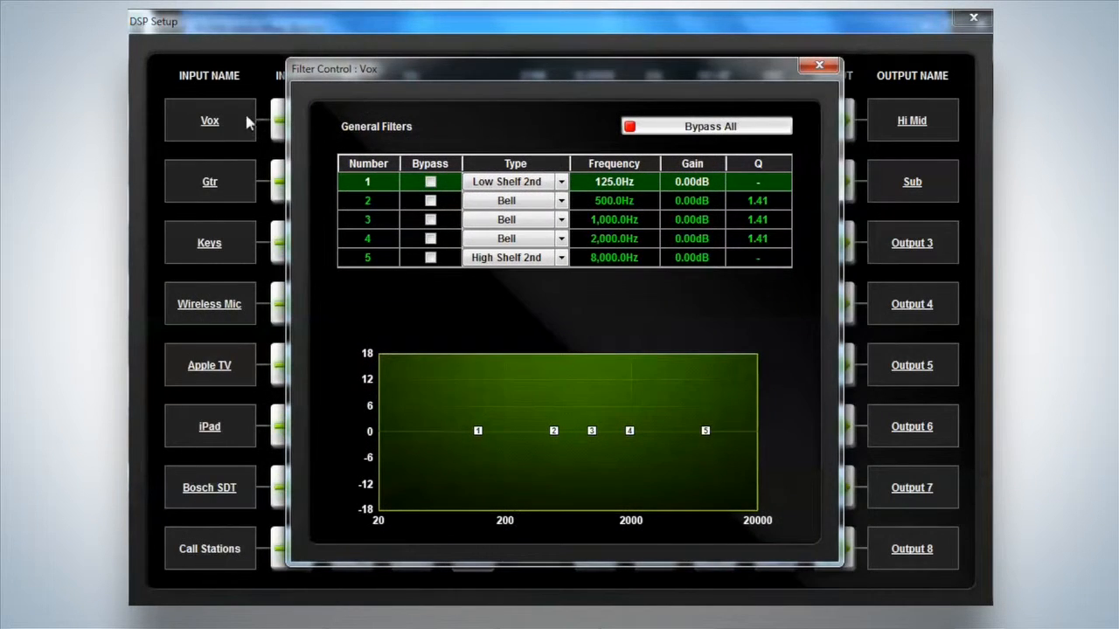
{"action": "mouse_move", "coordinate": [594, 451]}
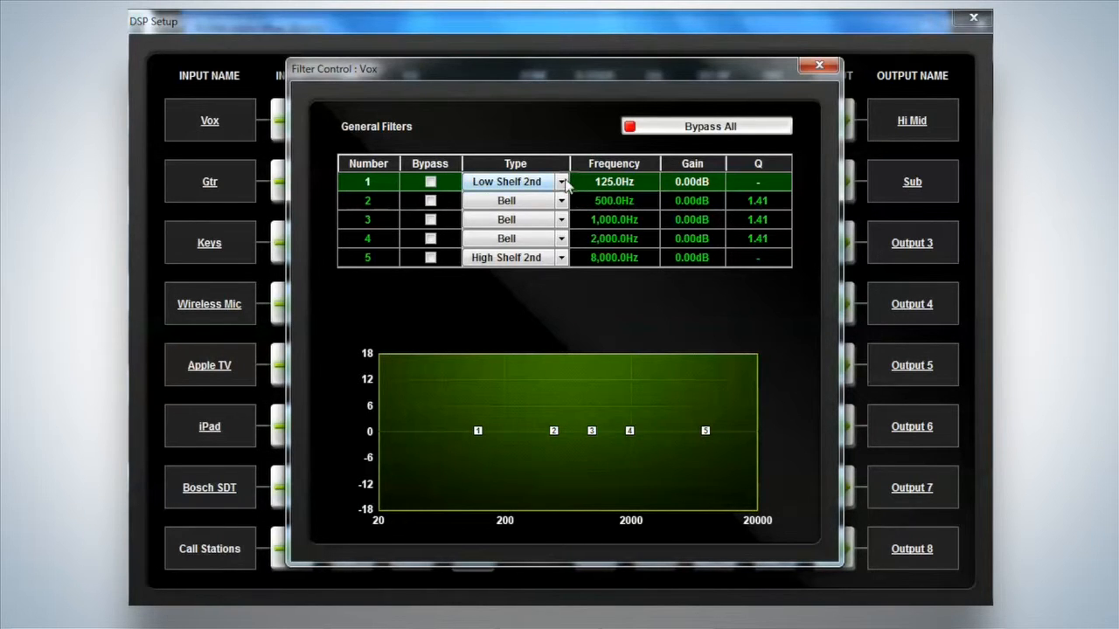
- Toggle filter 1 off and on, boost the low shelf ~3.75 dB, and cut band 2 to -3.75 dB near 437 Hz
{"action": "left_click", "coordinate": [561, 199]}
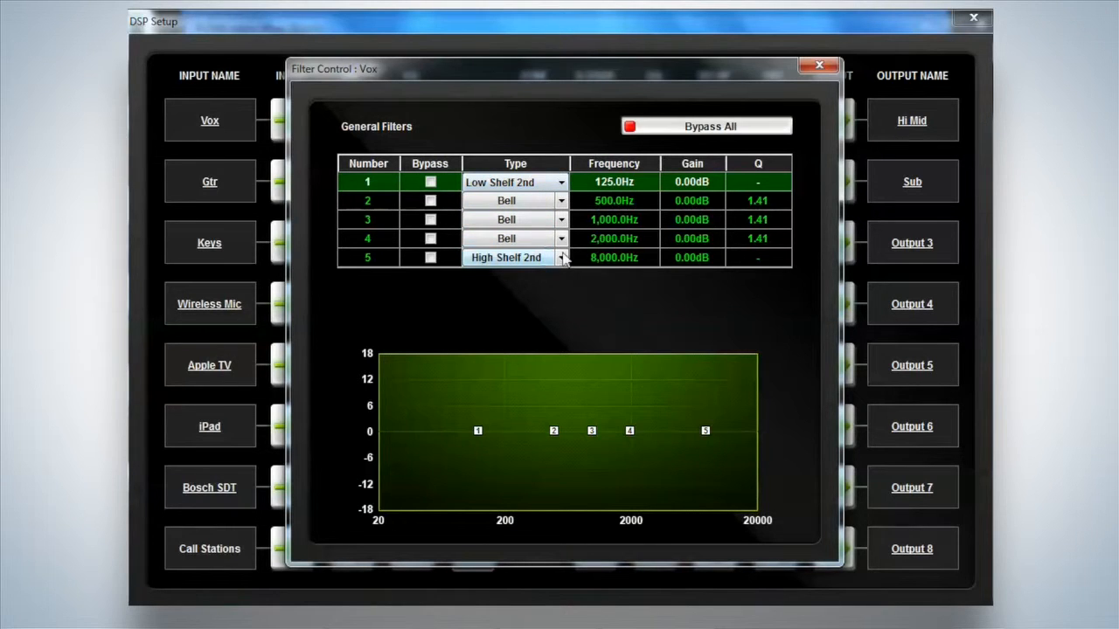
{"action": "left_click", "coordinate": [429, 182]}
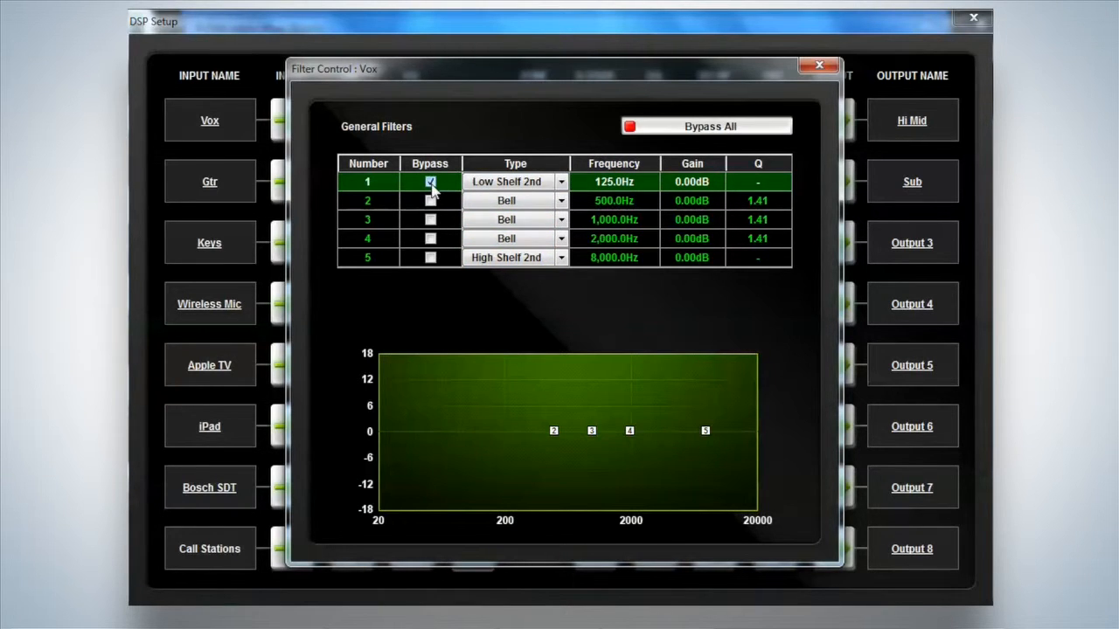
{"action": "left_click", "coordinate": [428, 181]}
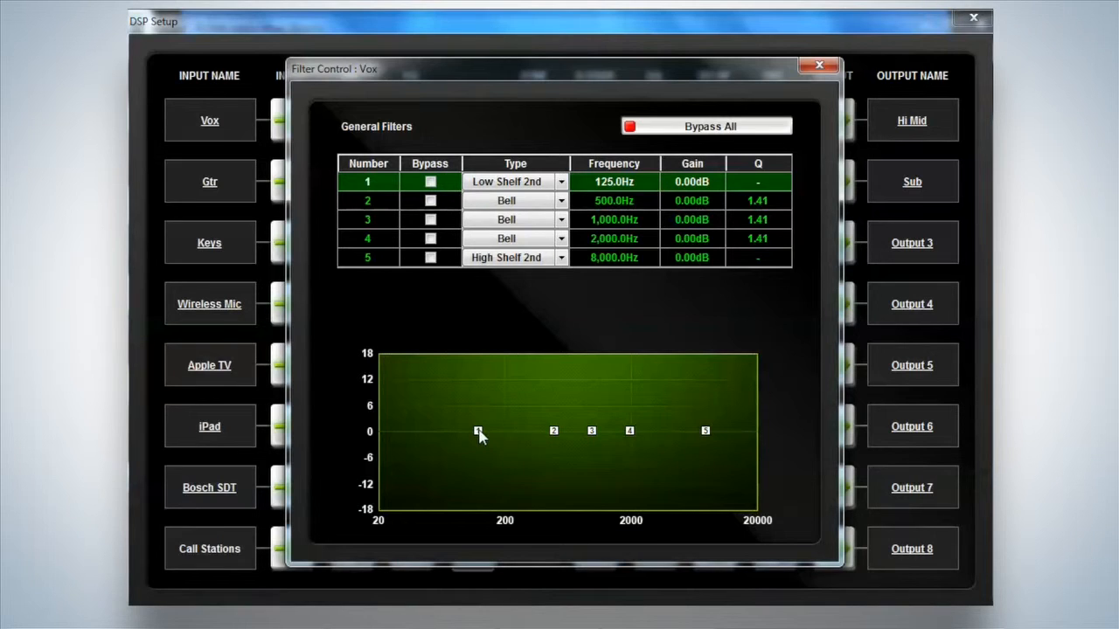
{"action": "left_click_drag", "start_coordinate": [479, 430], "coordinate": [479, 413]}
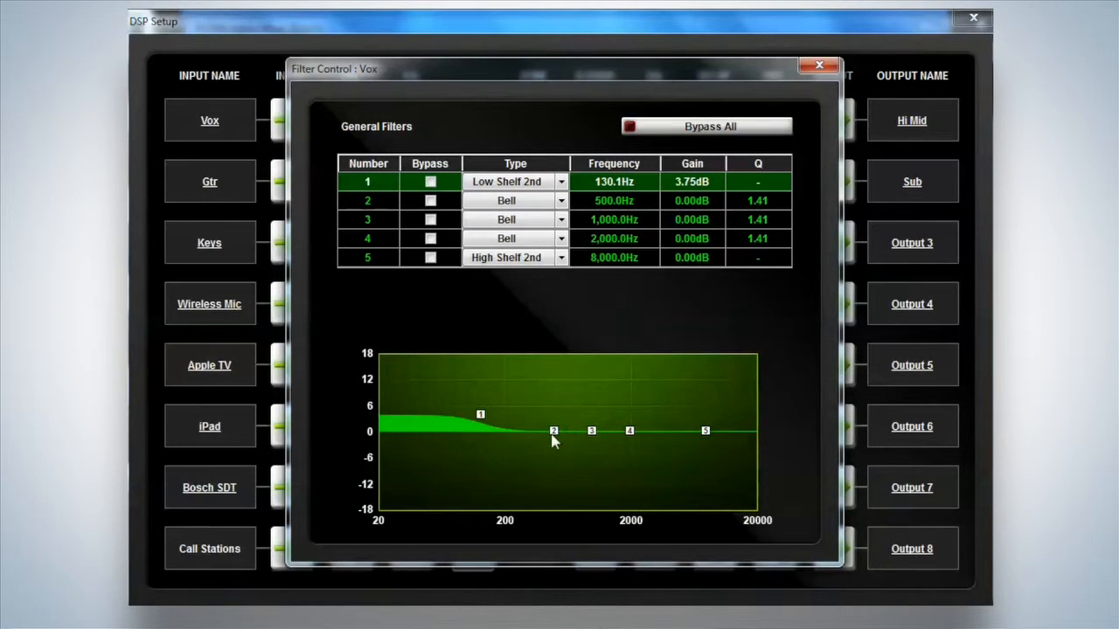
{"action": "left_click_drag", "start_coordinate": [552, 430], "coordinate": [570, 472]}
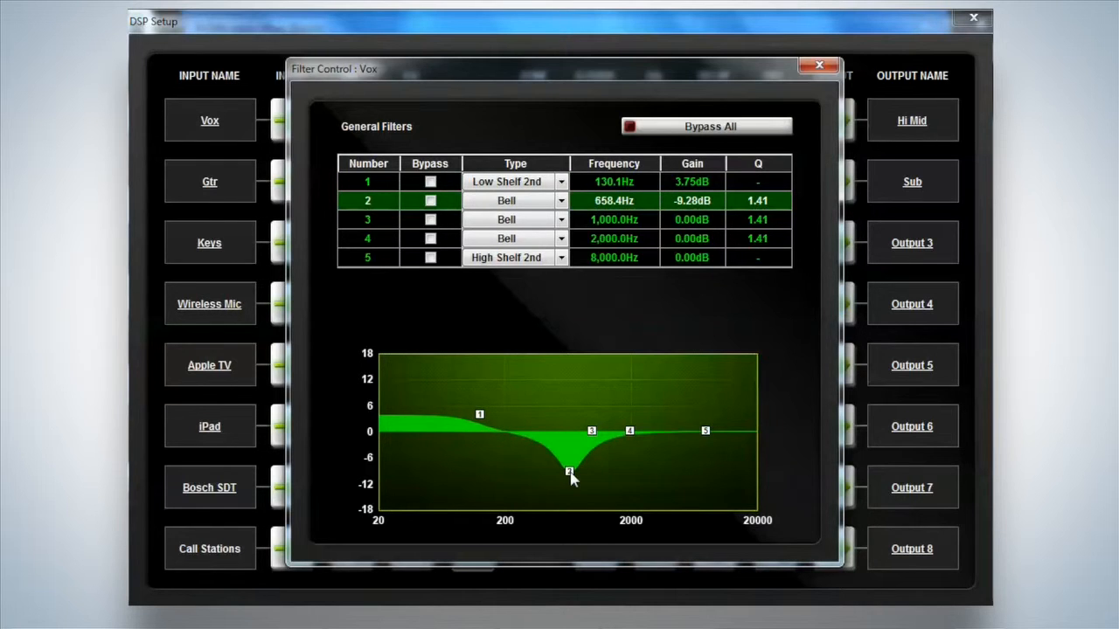
{"action": "left_click_drag", "start_coordinate": [568, 472], "coordinate": [545, 447]}
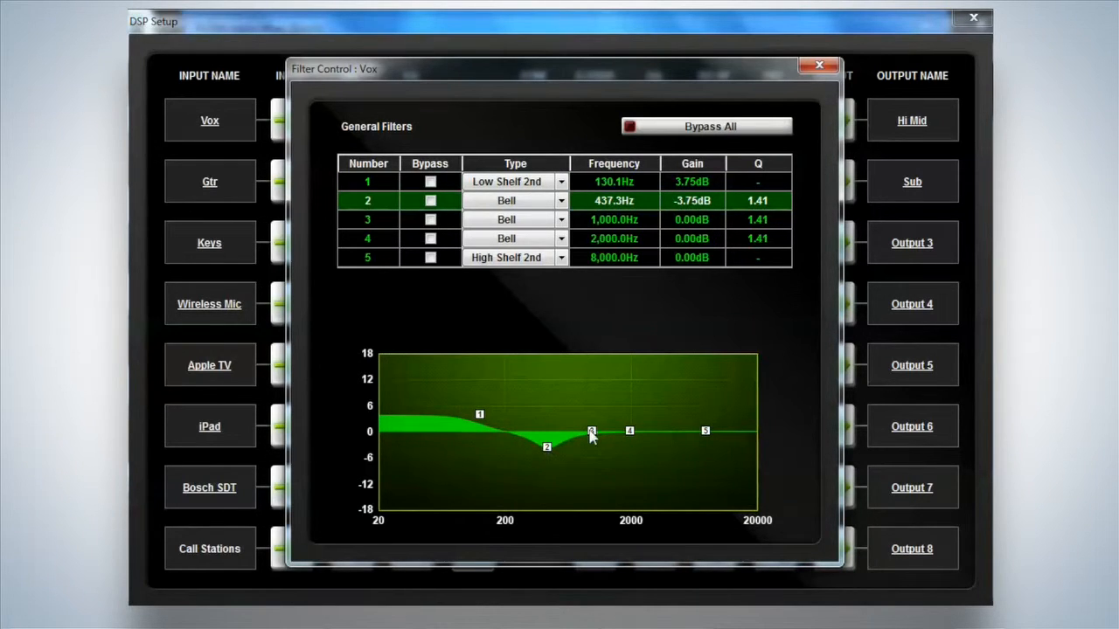
- Cut band 4 about 2.57 dB near 1.3 kHz and push band 3 to a narrow ~9.87 dB boost near 3.9 kHz
{"action": "left_click_drag", "start_coordinate": [591, 431], "coordinate": [643, 409]}
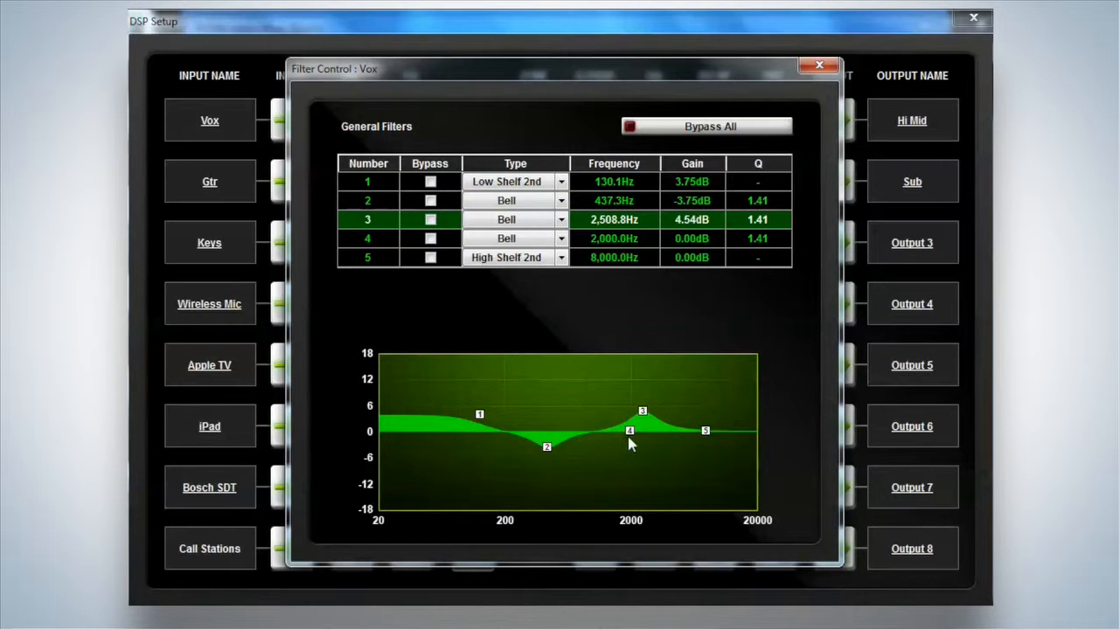
{"action": "left_click_drag", "start_coordinate": [629, 430], "coordinate": [604, 444]}
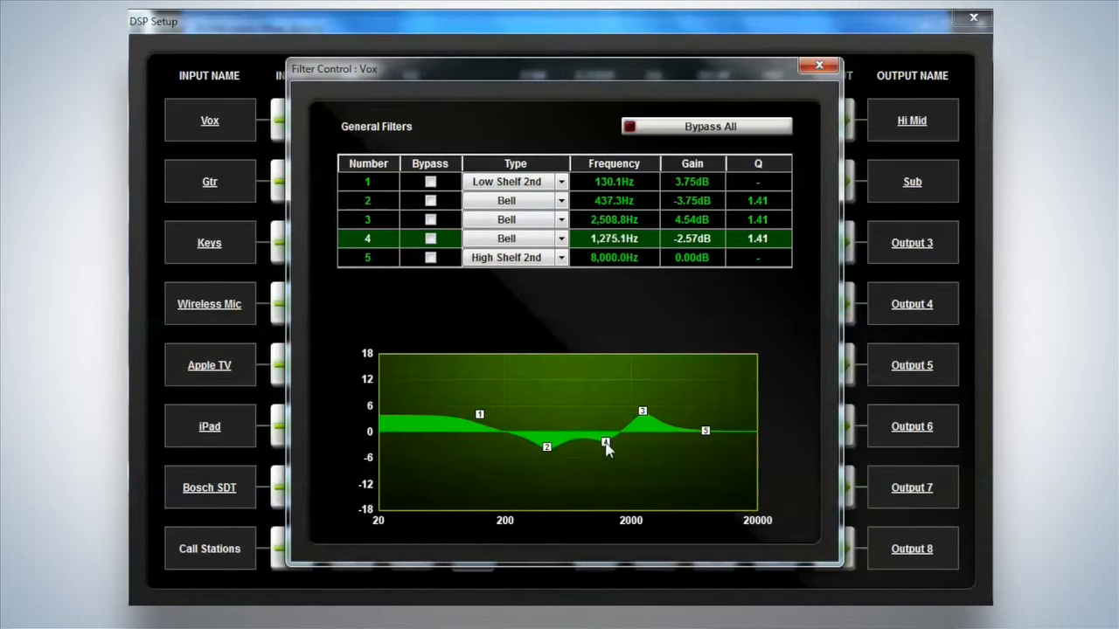
{"action": "left_click_drag", "start_coordinate": [606, 444], "coordinate": [604, 441]}
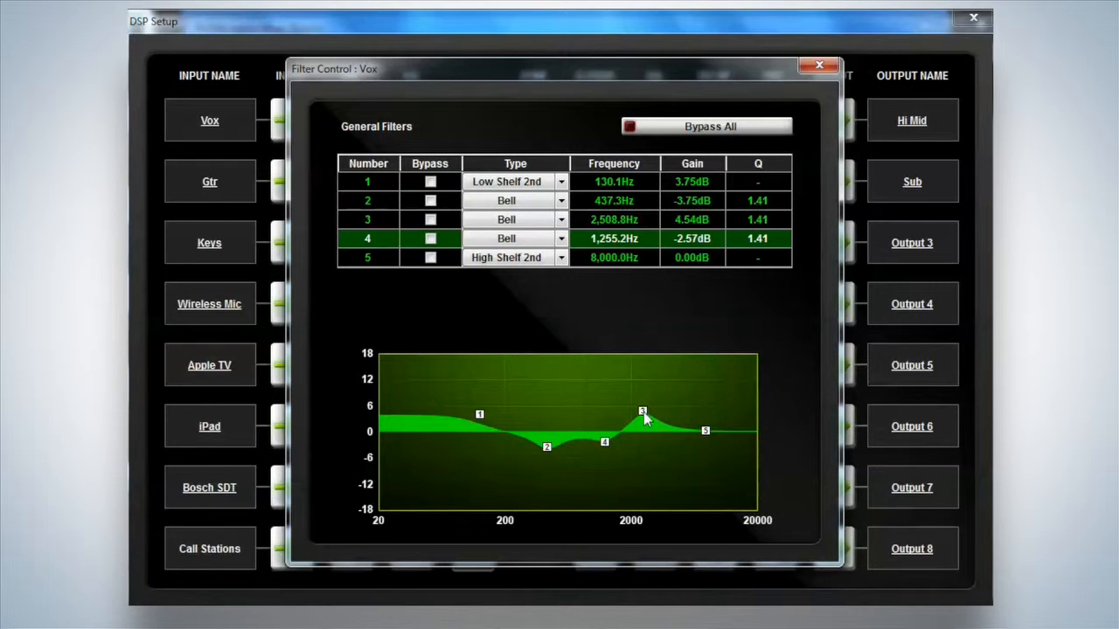
{"action": "left_click_drag", "start_coordinate": [644, 411], "coordinate": [654, 374]}
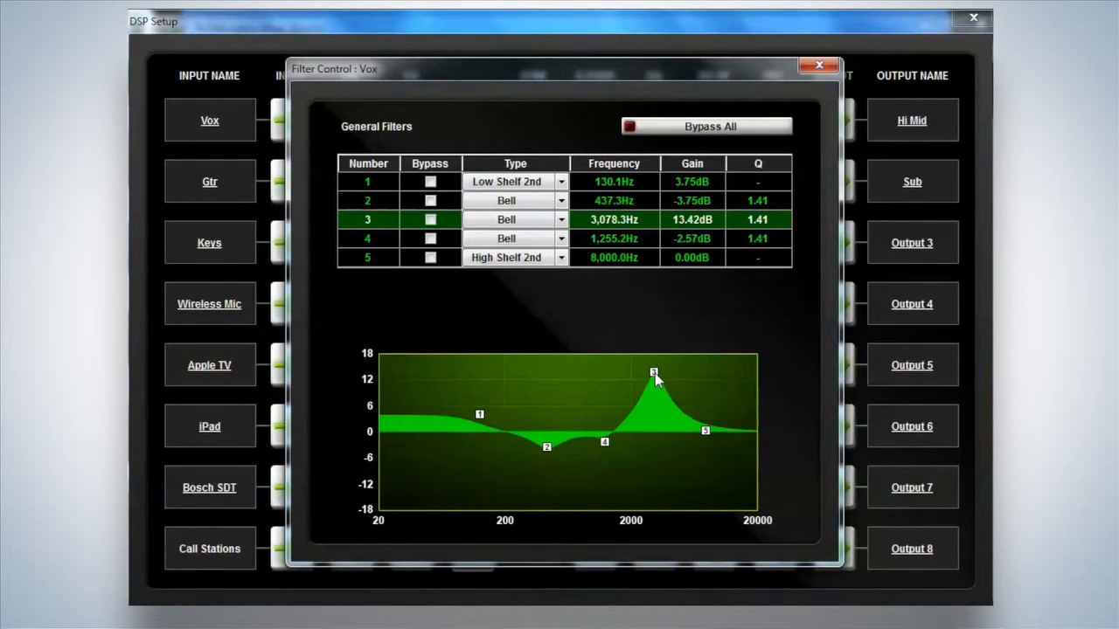
{"action": "left_click_drag", "start_coordinate": [653, 374], "coordinate": [657, 390]}
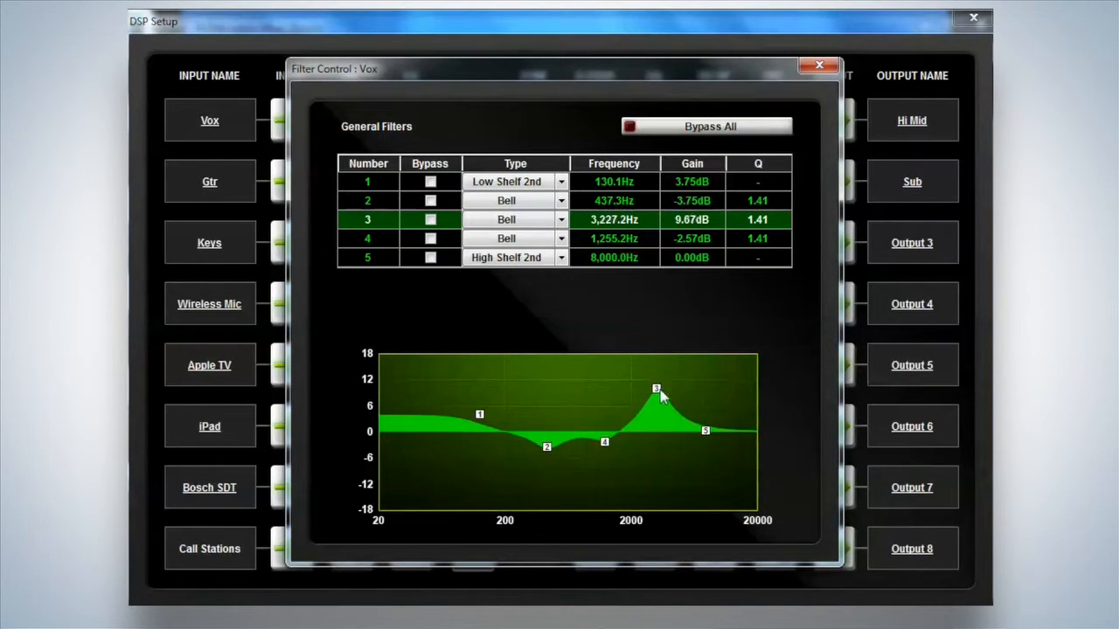
{"action": "left_click_drag", "start_coordinate": [657, 388], "coordinate": [664, 388]}
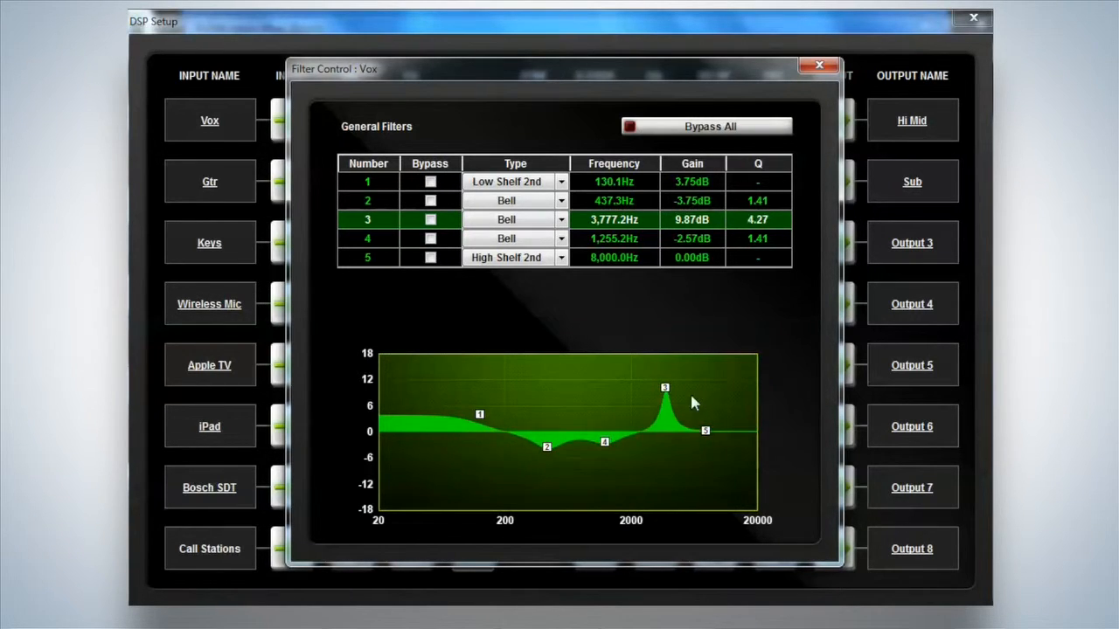
- Widen band 3 to Q 2.00 and settle it at about 5.82 dB near 4,151 Hz
{"action": "left_click_drag", "start_coordinate": [664, 388], "coordinate": [664, 388]}
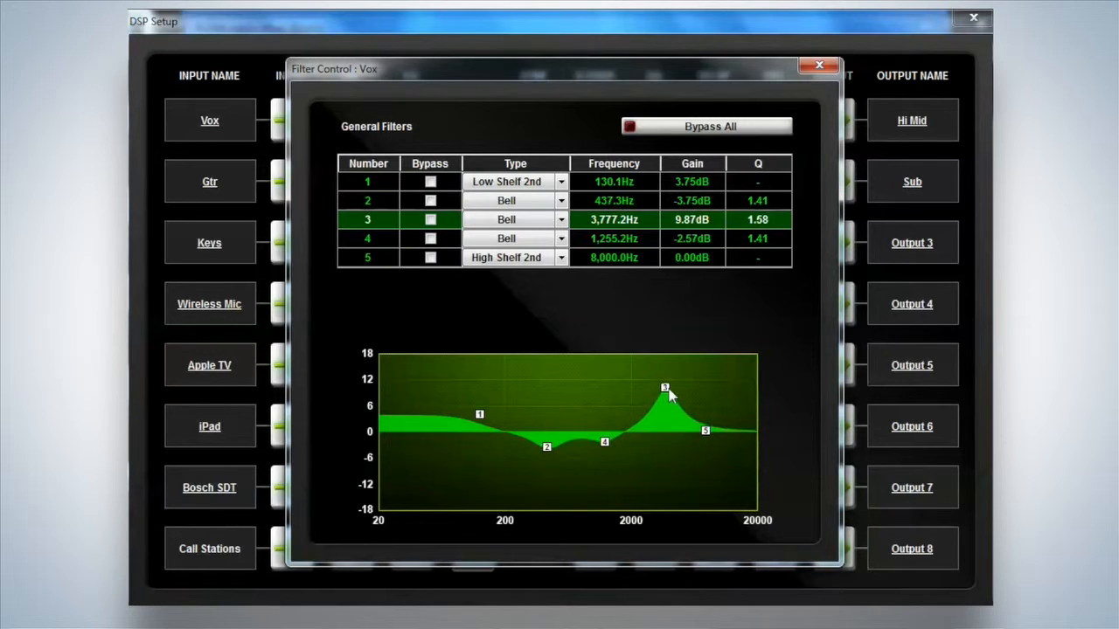
{"action": "left_click_drag", "start_coordinate": [664, 388], "coordinate": [666, 393]}
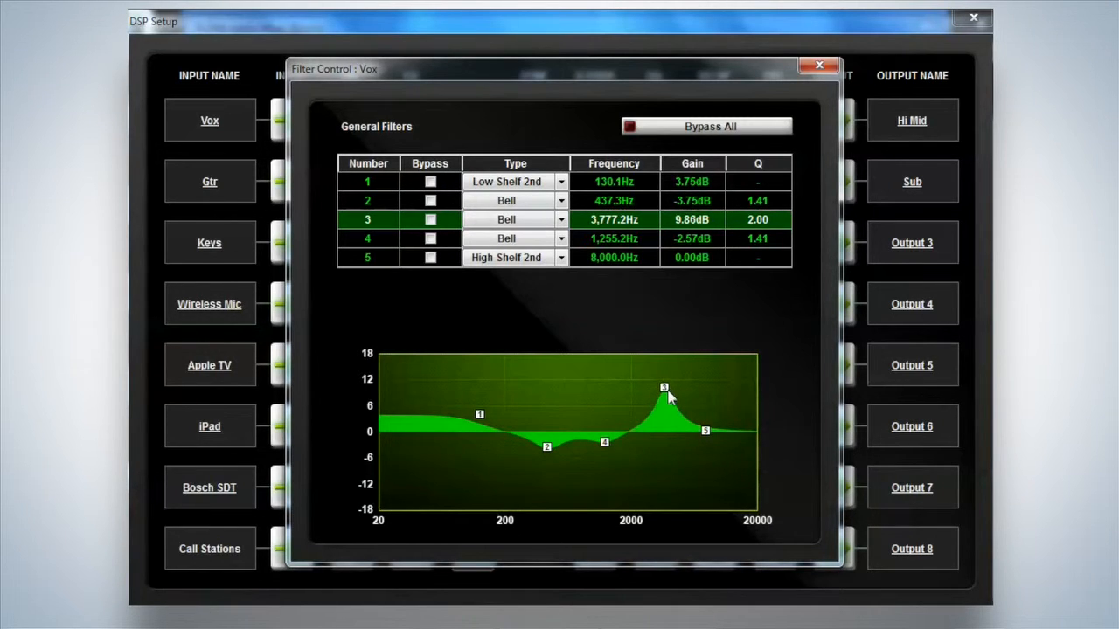
{"action": "left_click_drag", "start_coordinate": [664, 388], "coordinate": [668, 416]}
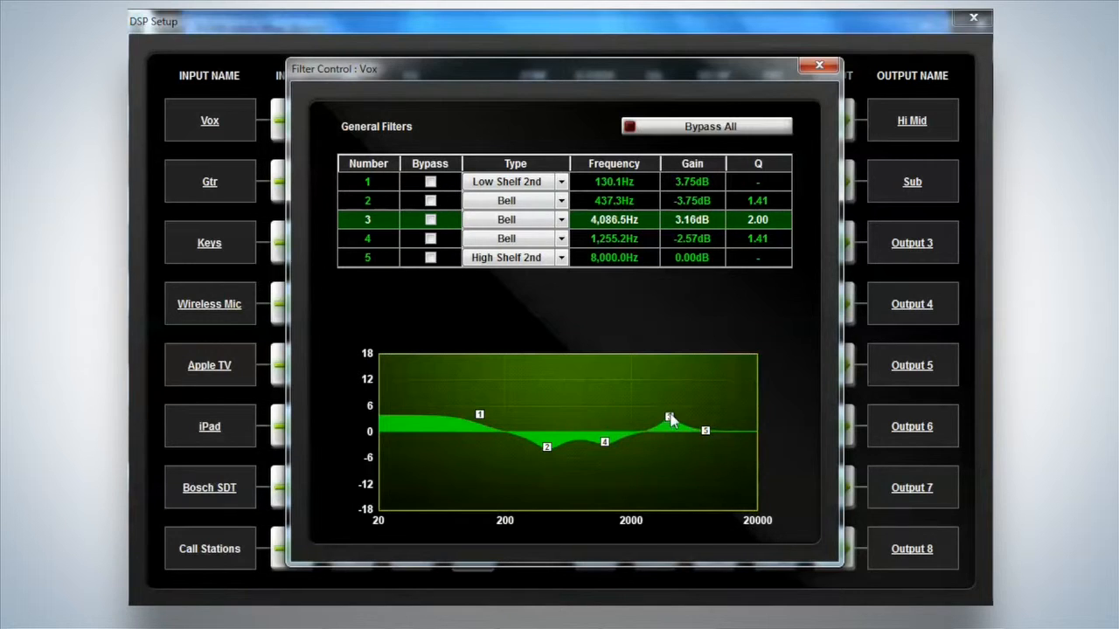
{"action": "left_click_drag", "start_coordinate": [668, 418], "coordinate": [669, 406]}
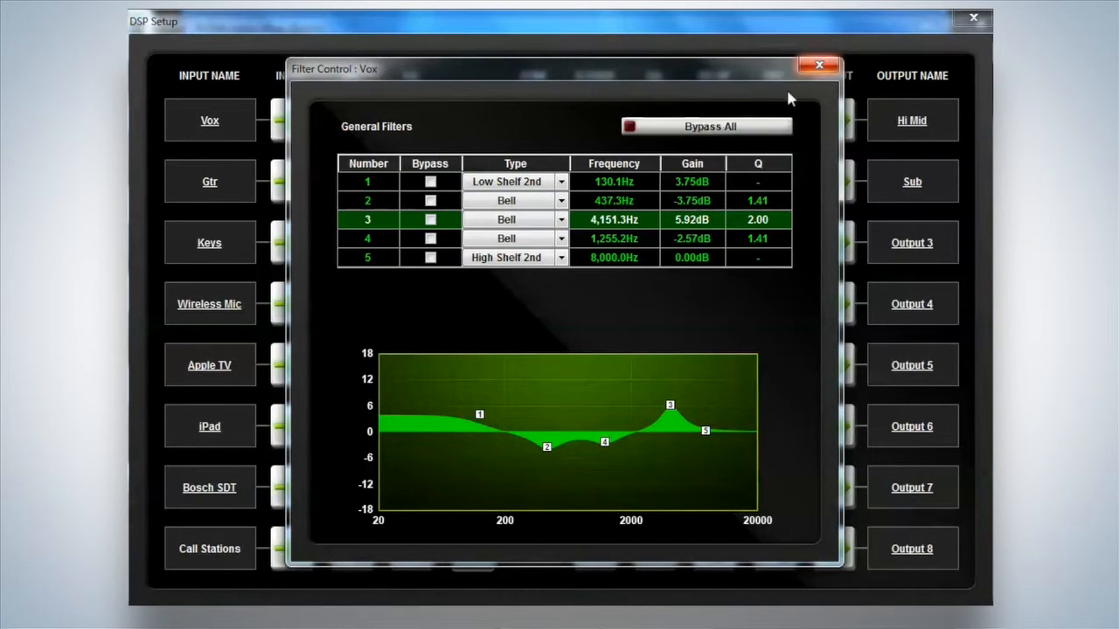
- Close Filter Control back to the routing grid and show the Vox input's QuickView preamp panel
{"action": "left_click", "coordinate": [815, 63]}
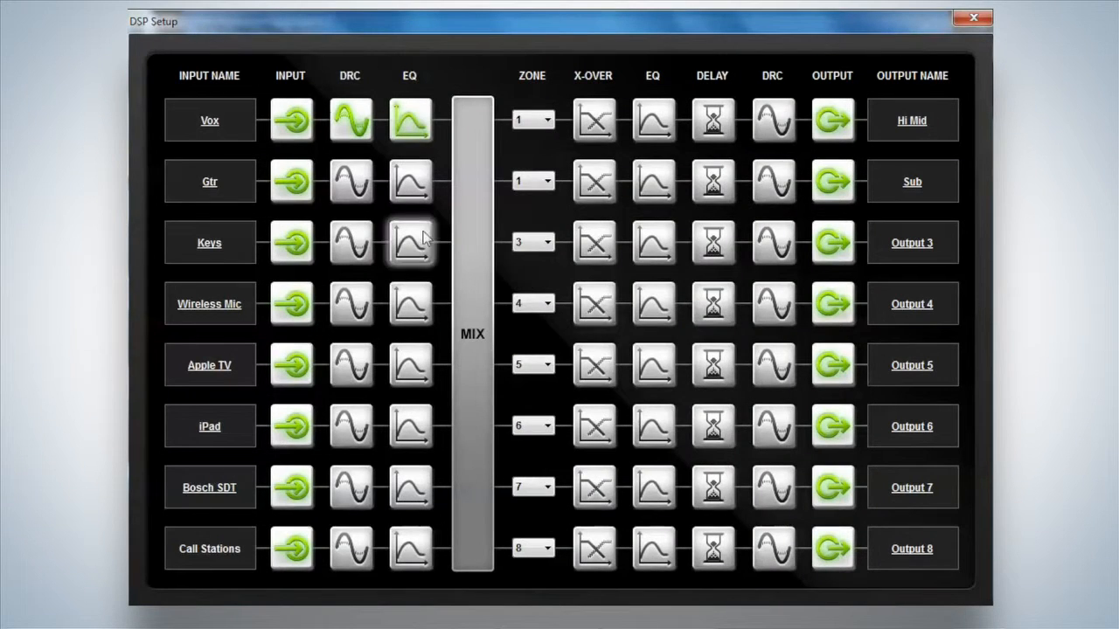
{"action": "left_click", "coordinate": [409, 119]}
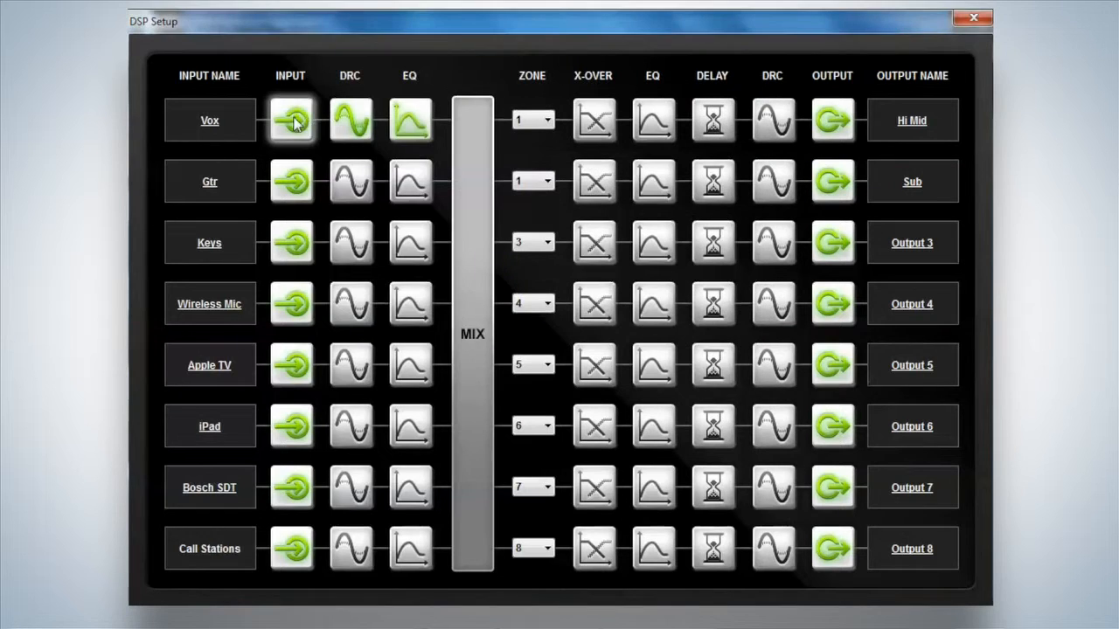
{"action": "left_click", "coordinate": [290, 119]}
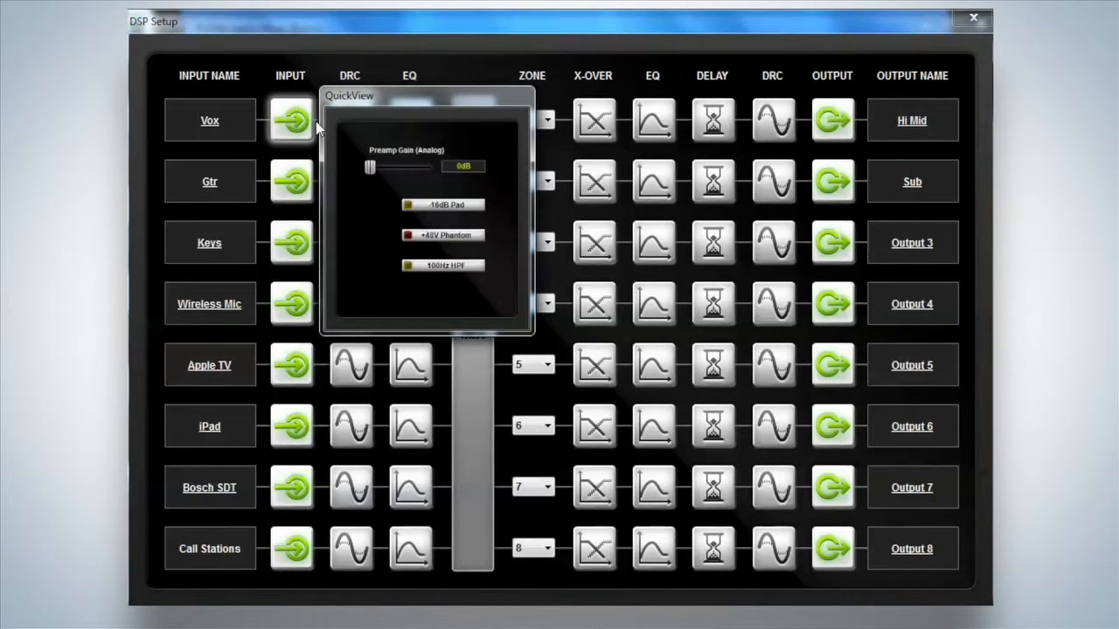